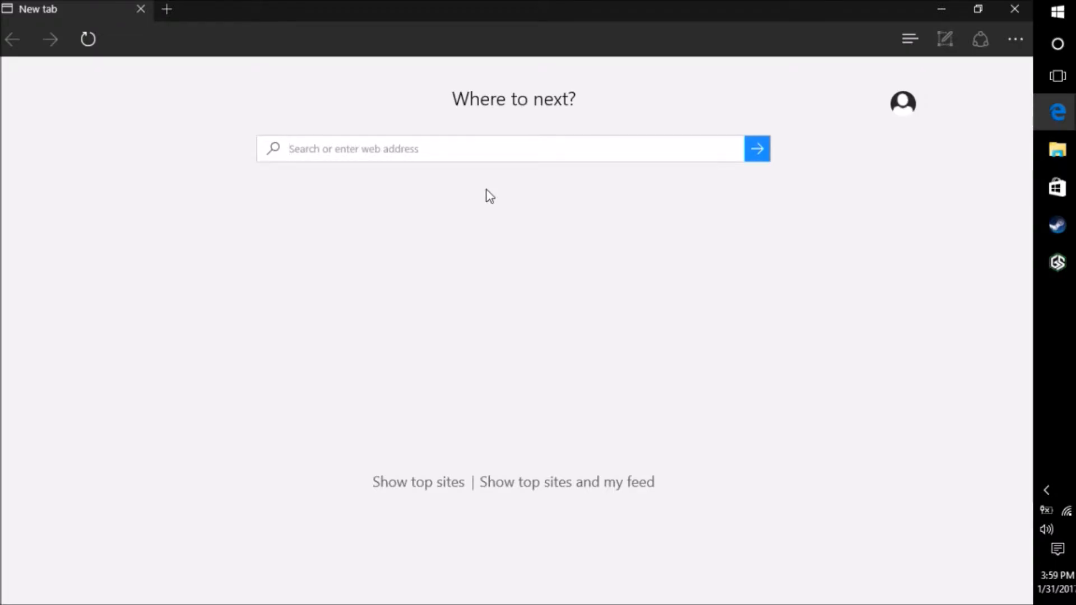
Step: Navigate to youtube.com/c/redzonezzz via the Redzonezzz suggestion and pause the channel intro video
type("https://www.youtube.com/c/redzonezzz")
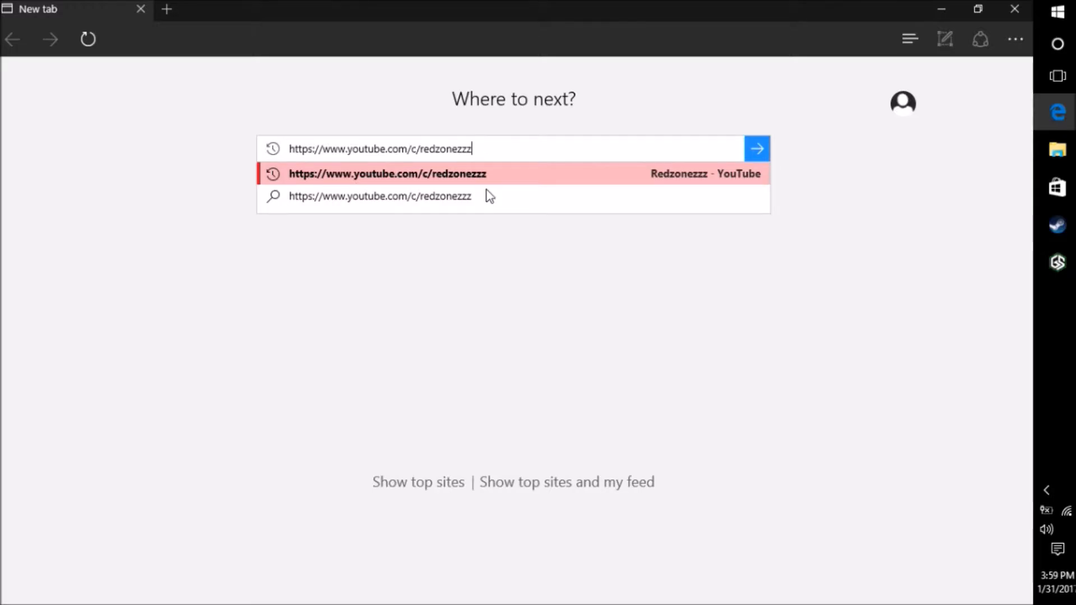
key("Backspace")
type("uc")
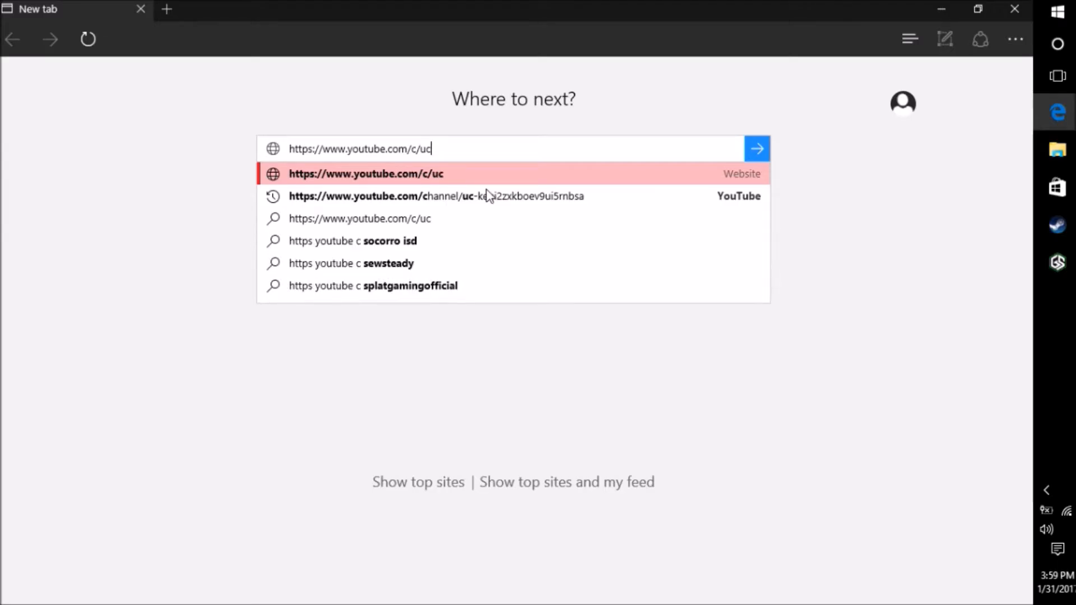
mouse_move(566, 210)
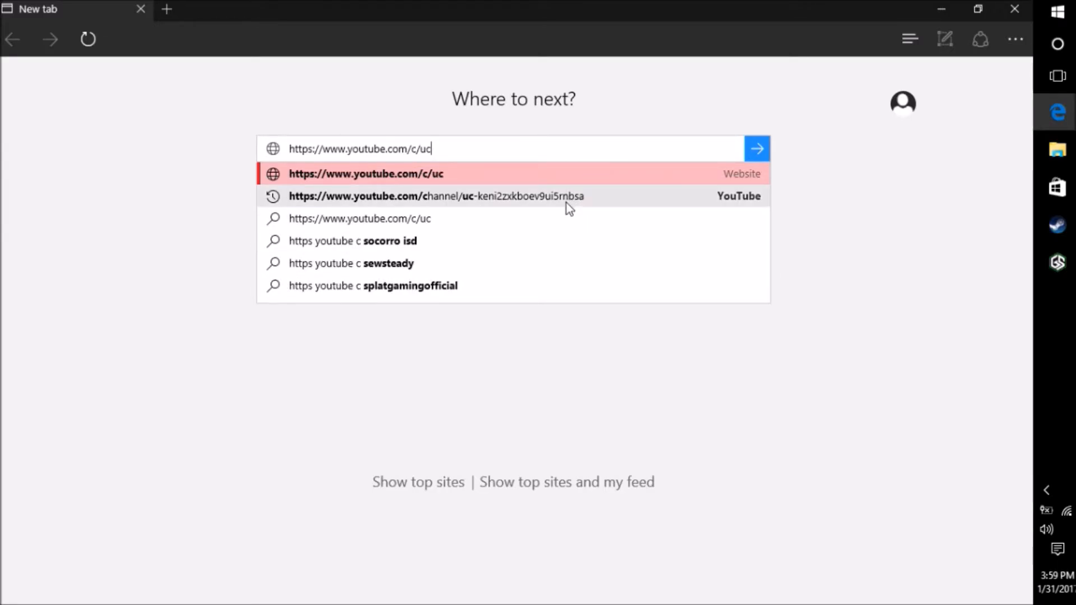
key("Backspace")
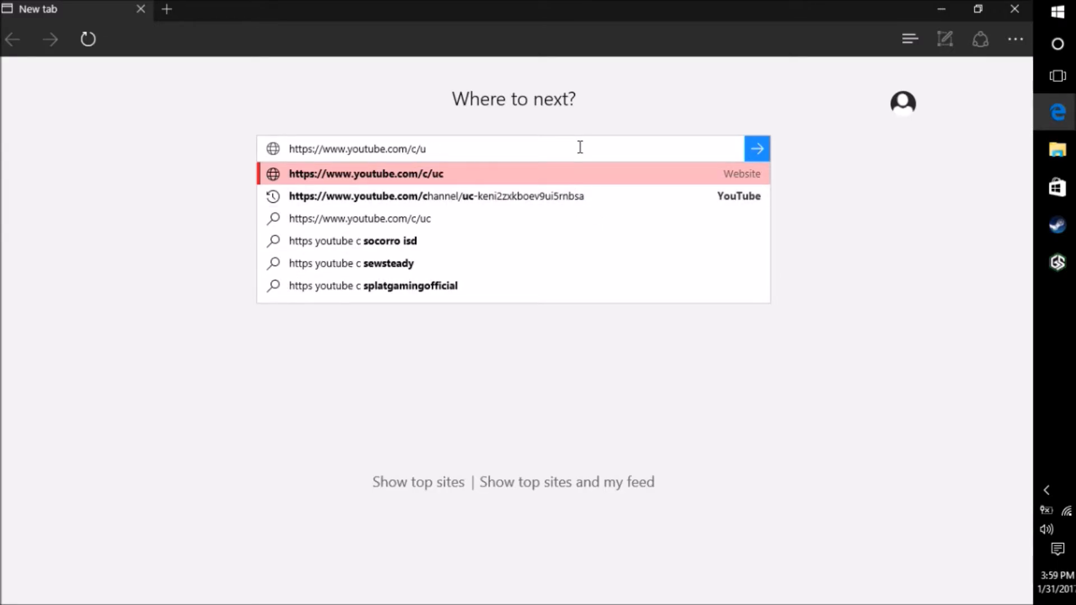
type("redzonezzz")
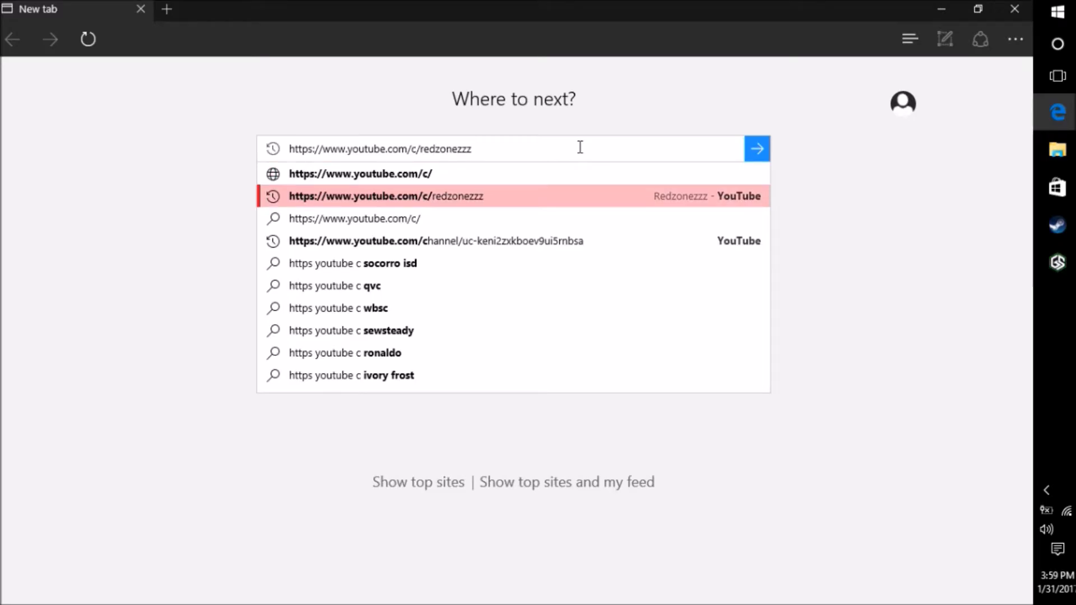
left_click(388, 195)
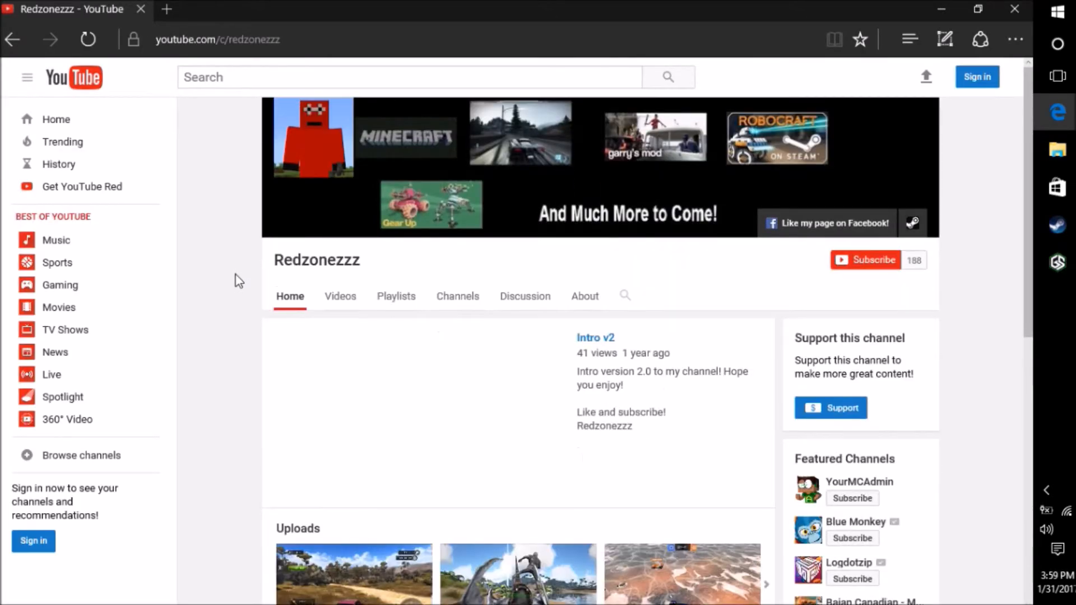
left_click(418, 412)
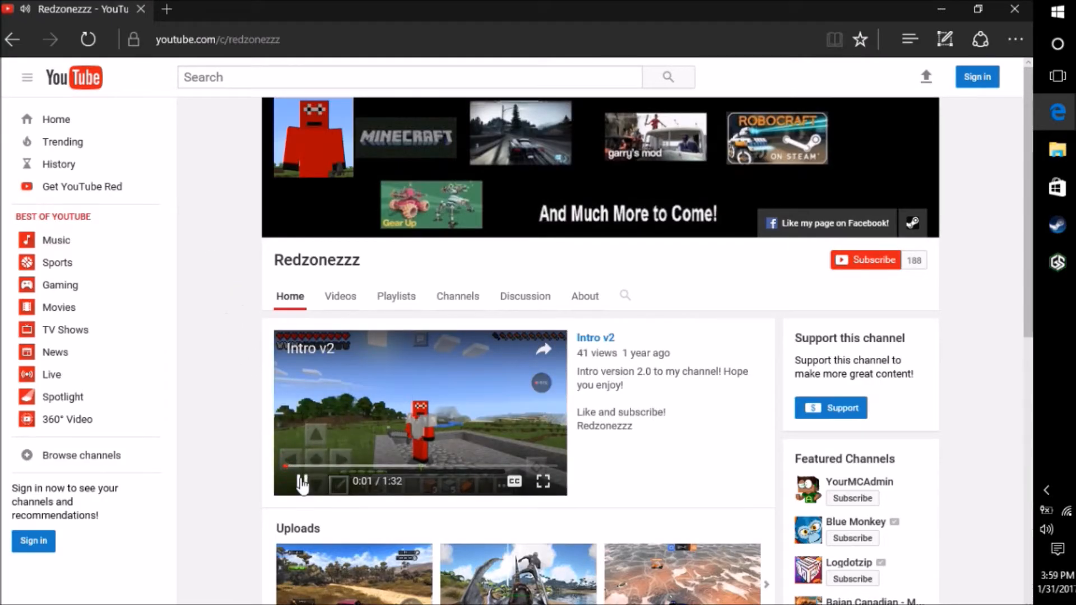
scroll("down", 3)
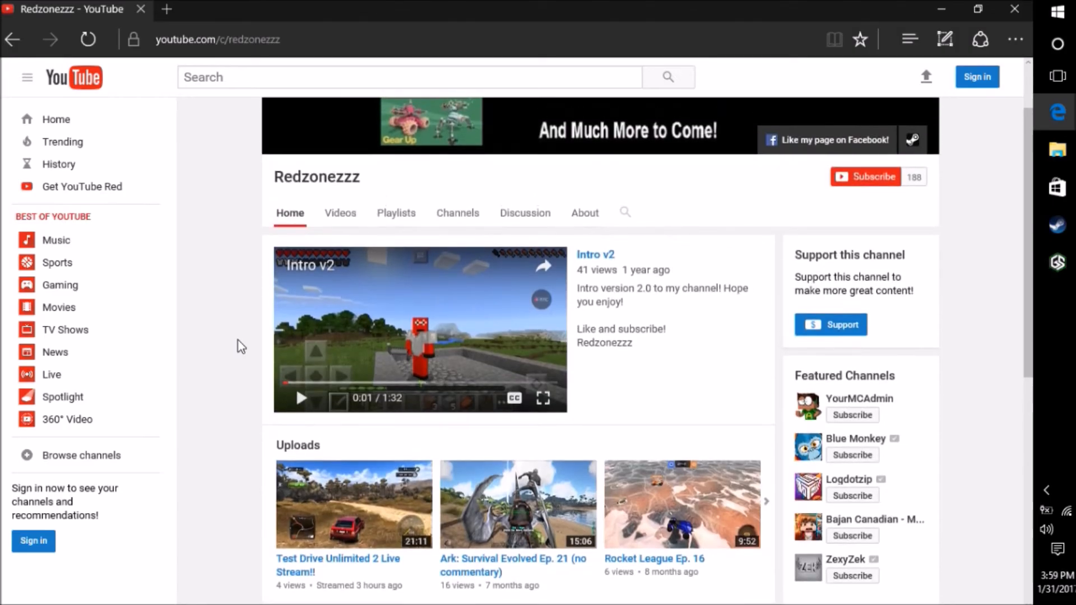
mouse_move(254, 323)
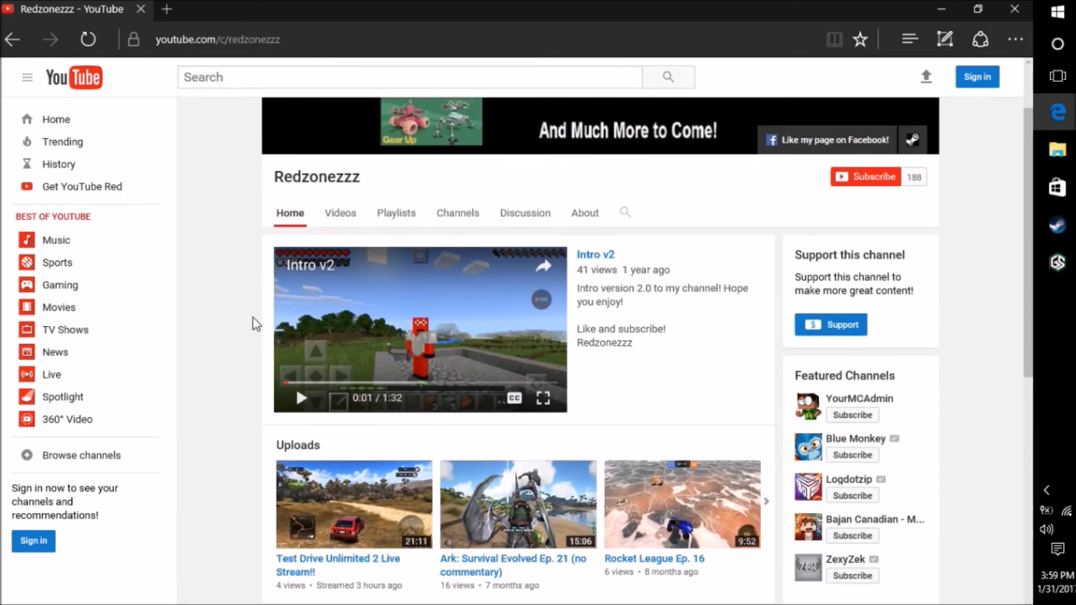
mouse_move(248, 317)
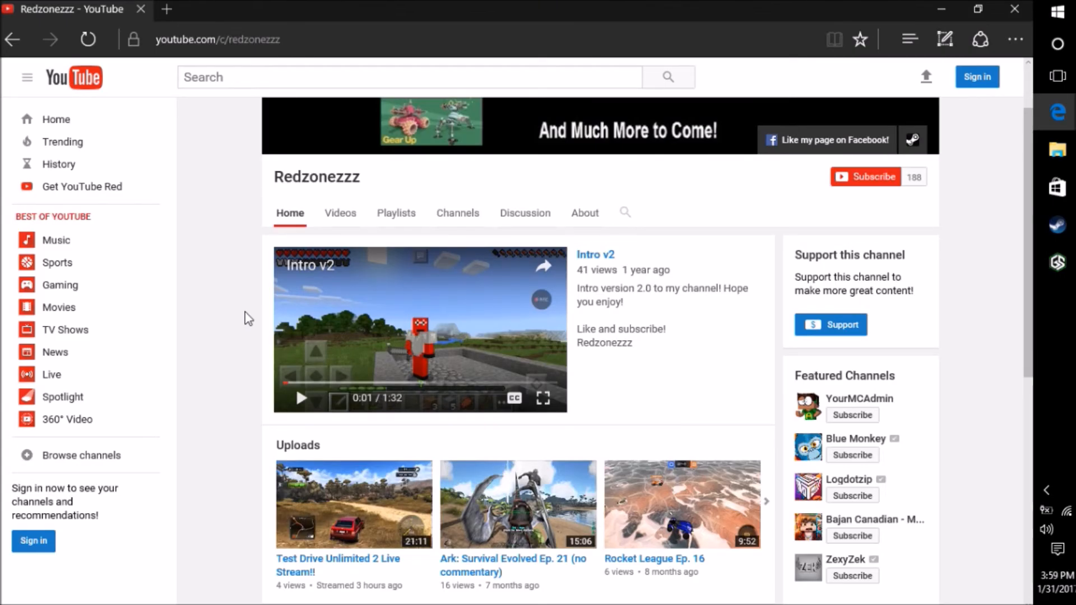
mouse_move(228, 295)
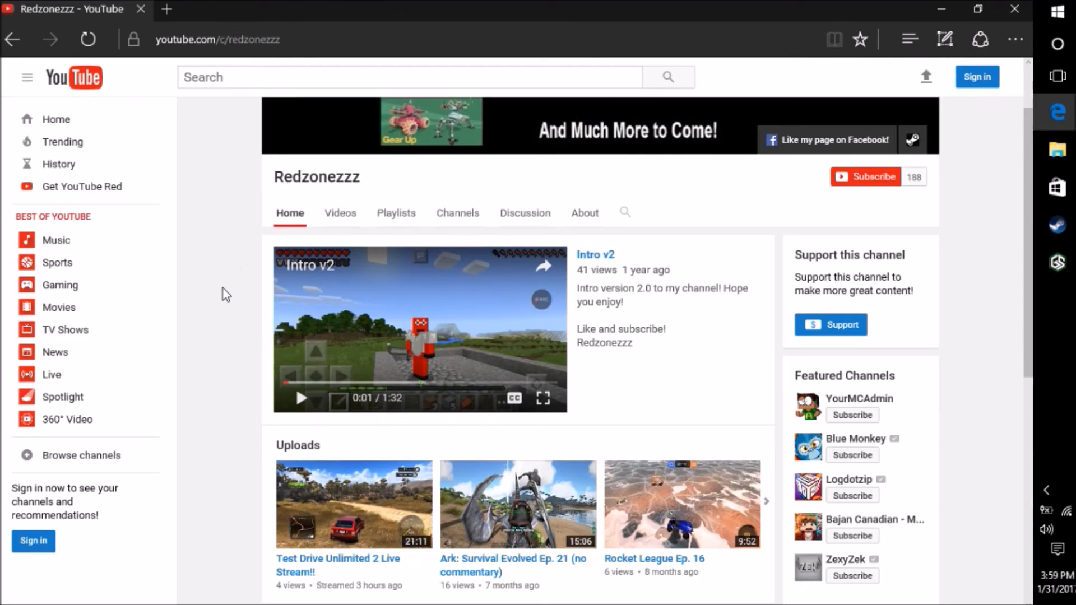